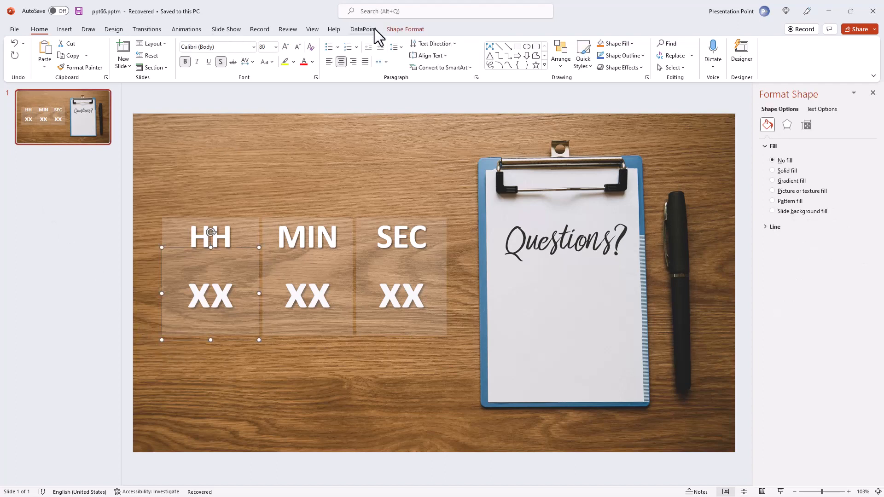
Link the HH box via DataPoint Clock to a Timer (1:0:0) displaying Hours, so it shows 01
{"action": "left_click", "coordinate": [240, 67]}
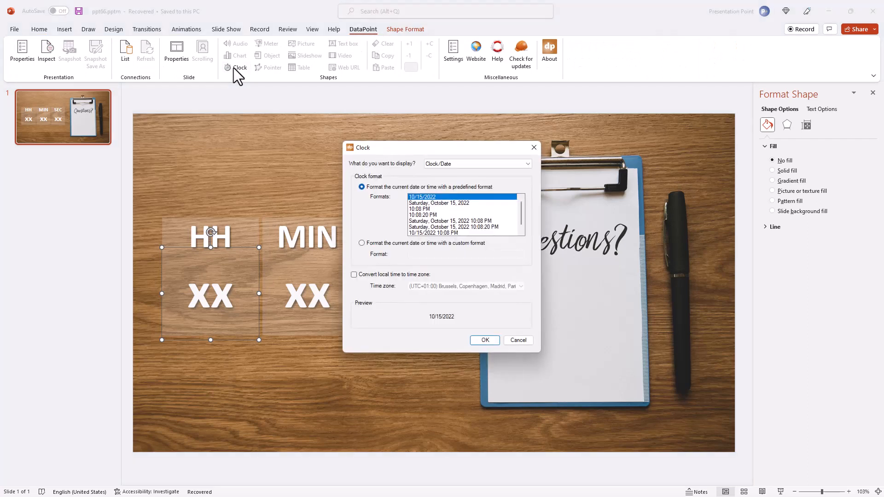
{"action": "left_click", "coordinate": [476, 163]}
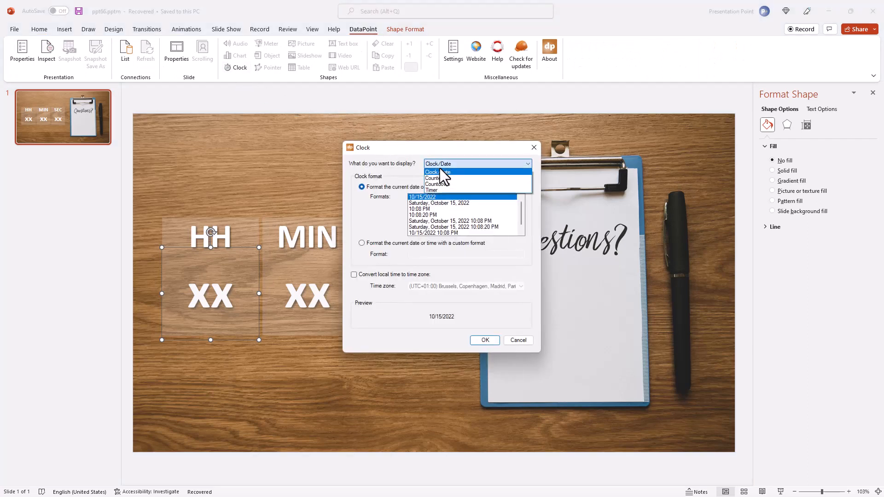
{"action": "left_click", "coordinate": [430, 190]}
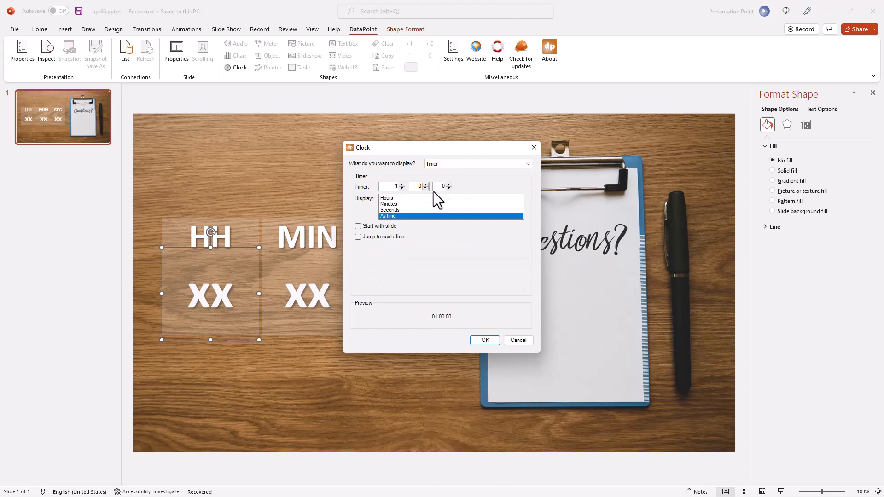
{"action": "left_click", "coordinate": [387, 197]}
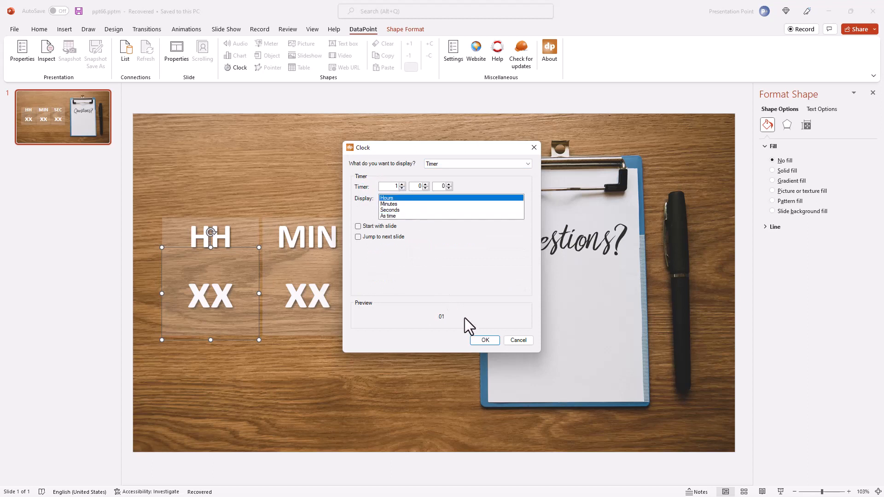
{"action": "left_click", "coordinate": [484, 340]}
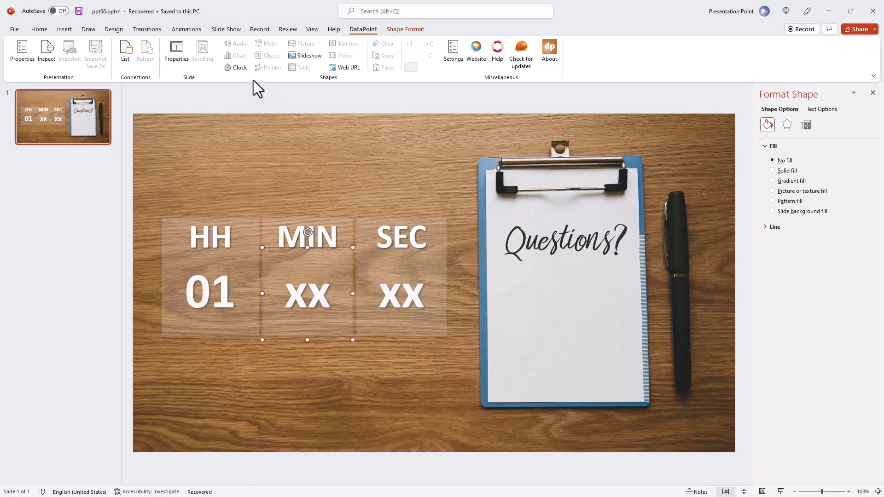
Link the MIN box via DataPoint Clock to the Timer displaying Minutes, so it shows 00
{"action": "left_click", "coordinate": [240, 67]}
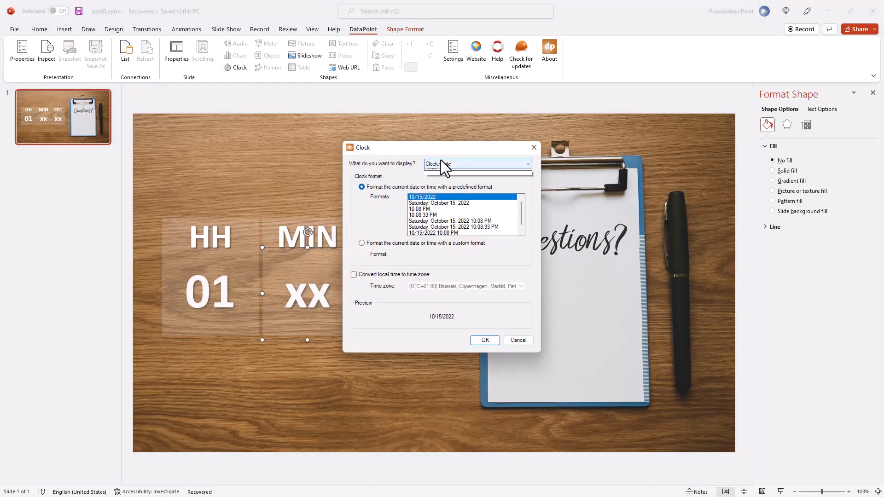
{"action": "left_click", "coordinate": [476, 164]}
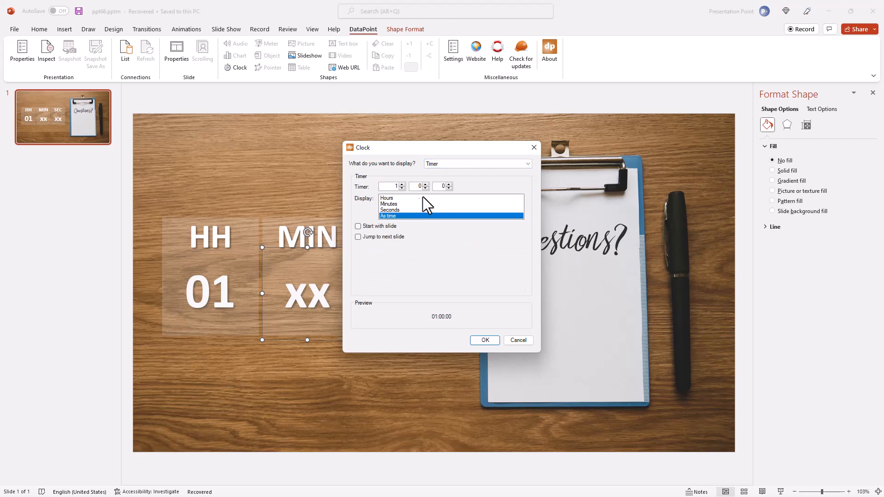
{"action": "left_click", "coordinate": [389, 203]}
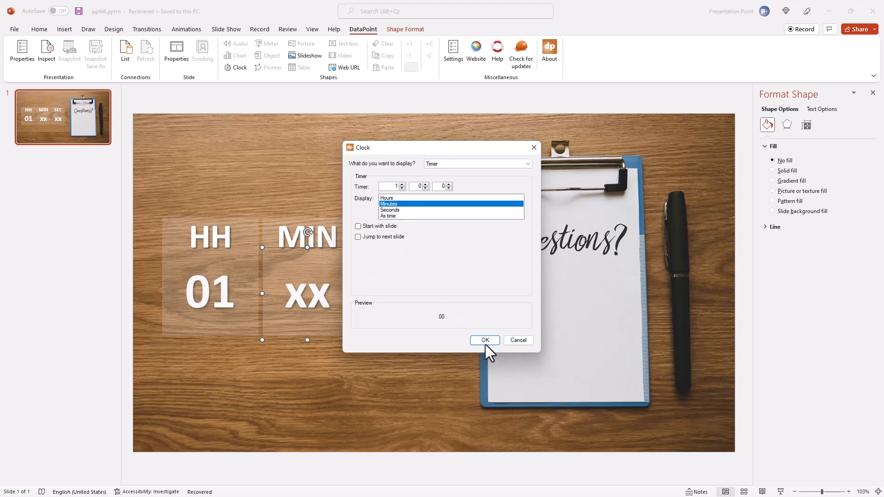
{"action": "left_click", "coordinate": [484, 339]}
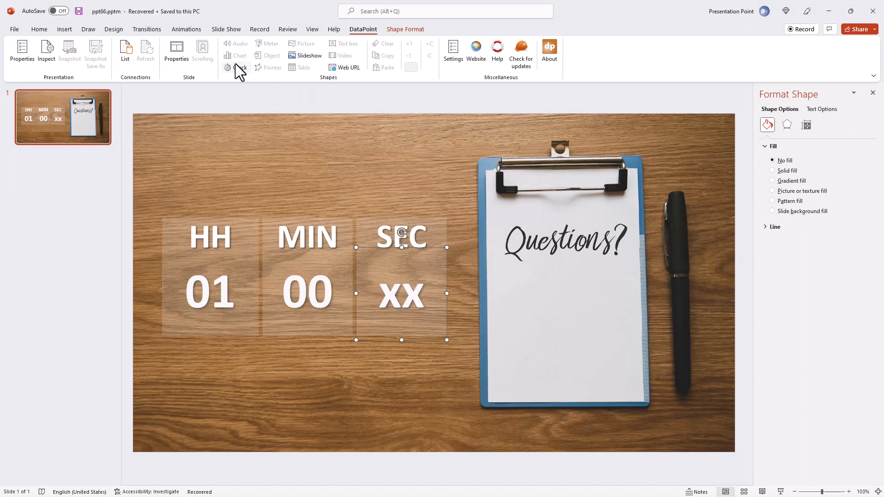
Link the SEC box via DataPoint Clock to the Timer displaying Seconds, completing 01 00 00
{"action": "left_click", "coordinate": [239, 67]}
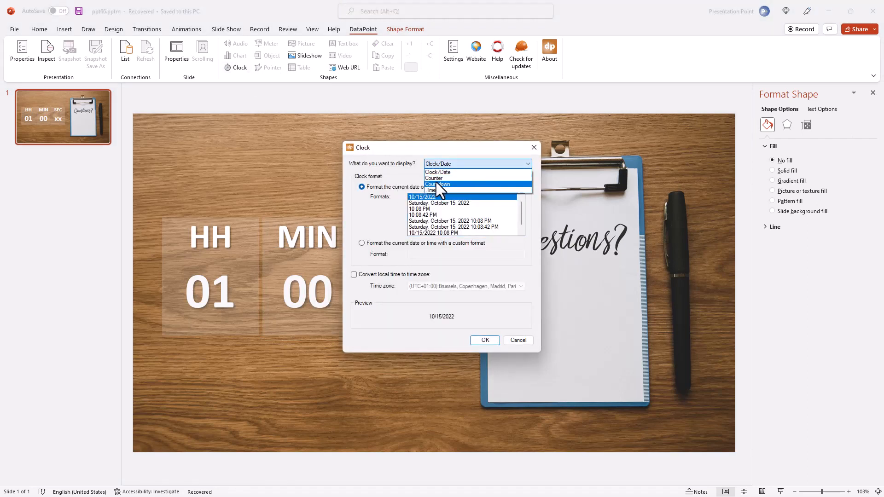
{"action": "left_click", "coordinate": [431, 189]}
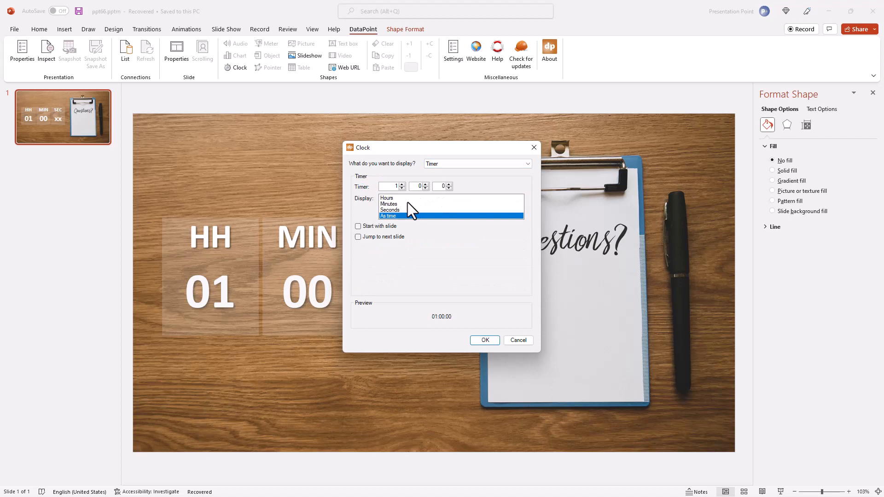
{"action": "left_click", "coordinate": [390, 209]}
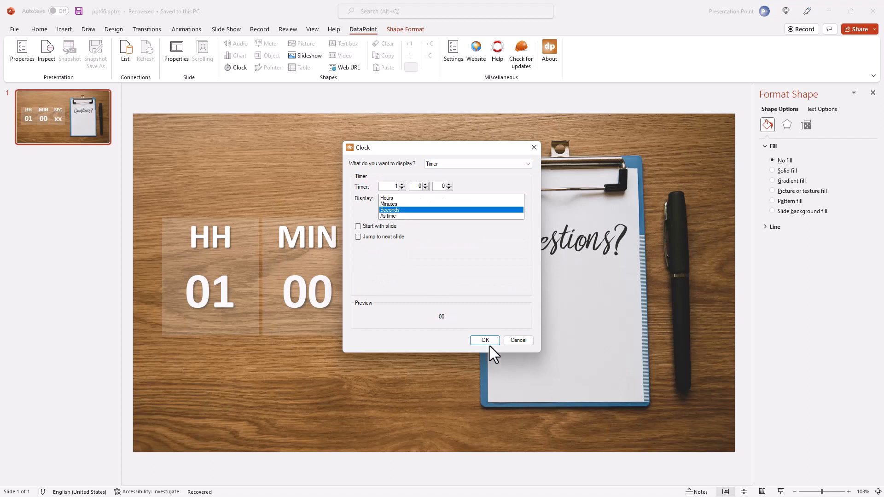
{"action": "left_click", "coordinate": [483, 340]}
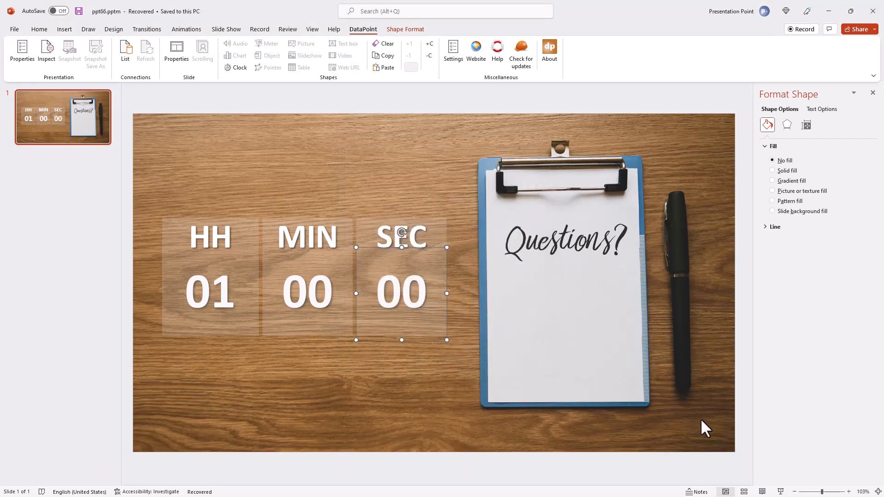